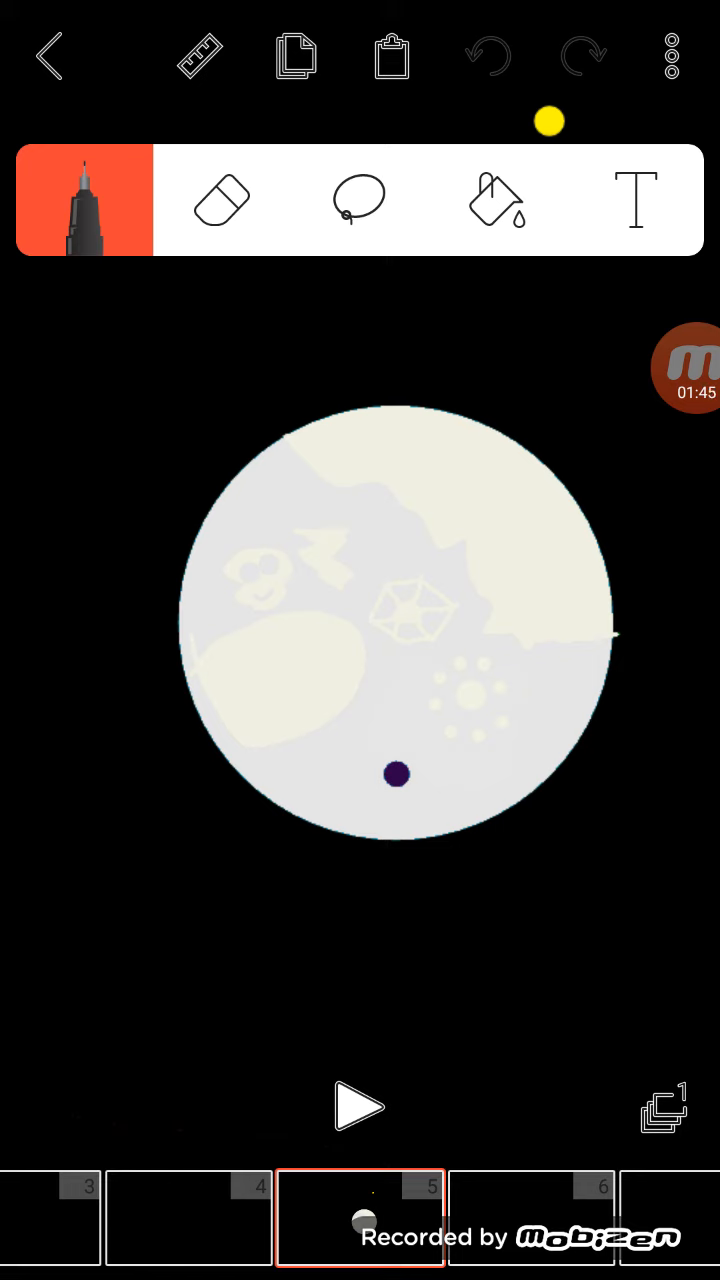
left_click(690, 368)
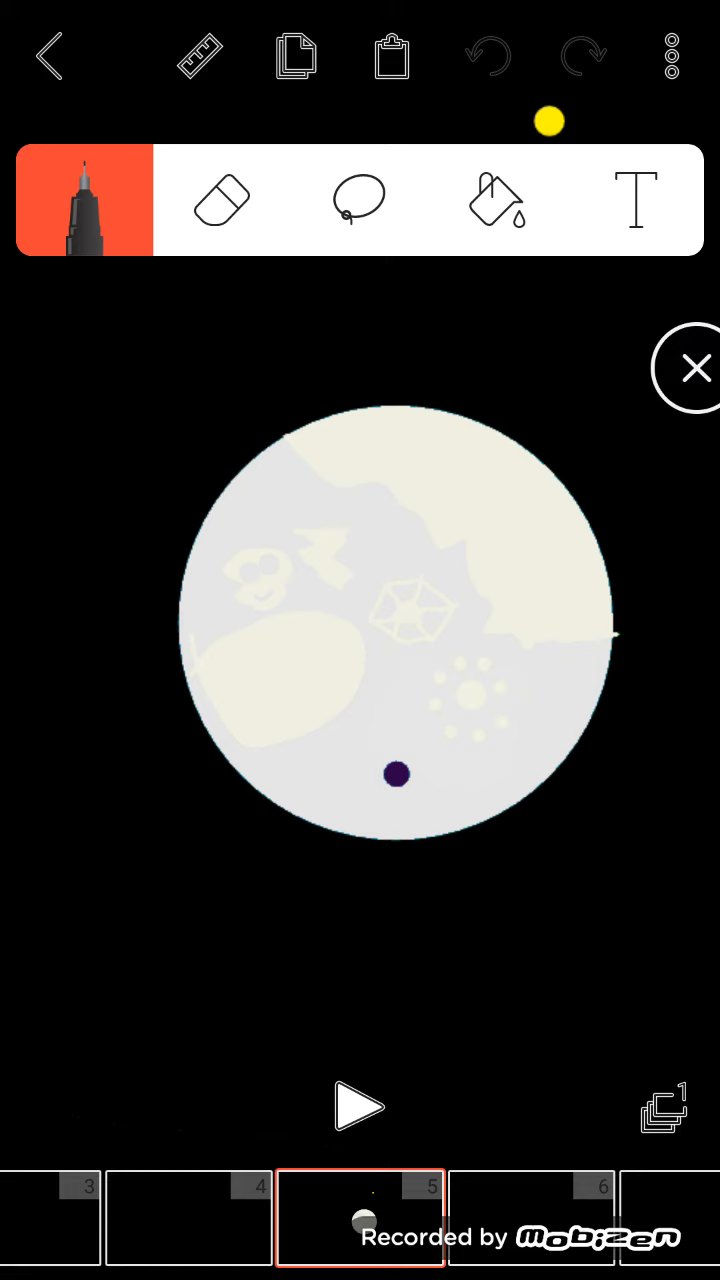